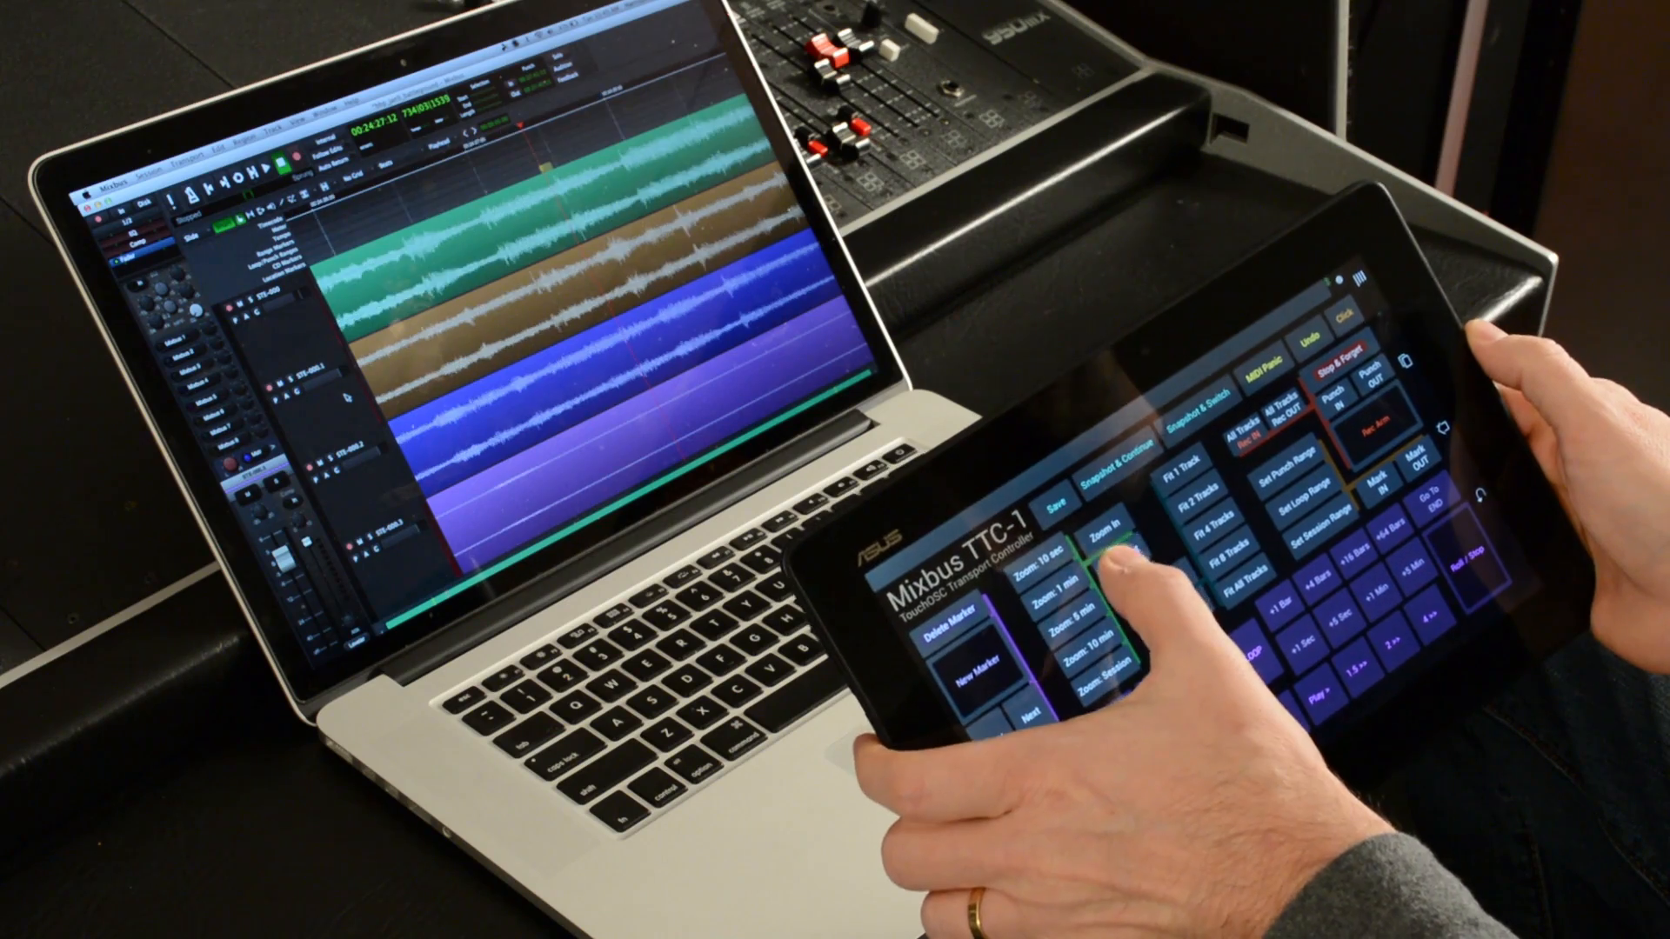
Step: Zoom the editor timeline in closer on the waveforms using a TTC-1 Zoom preset
{"action": "left_click", "coordinate": [1103, 537]}
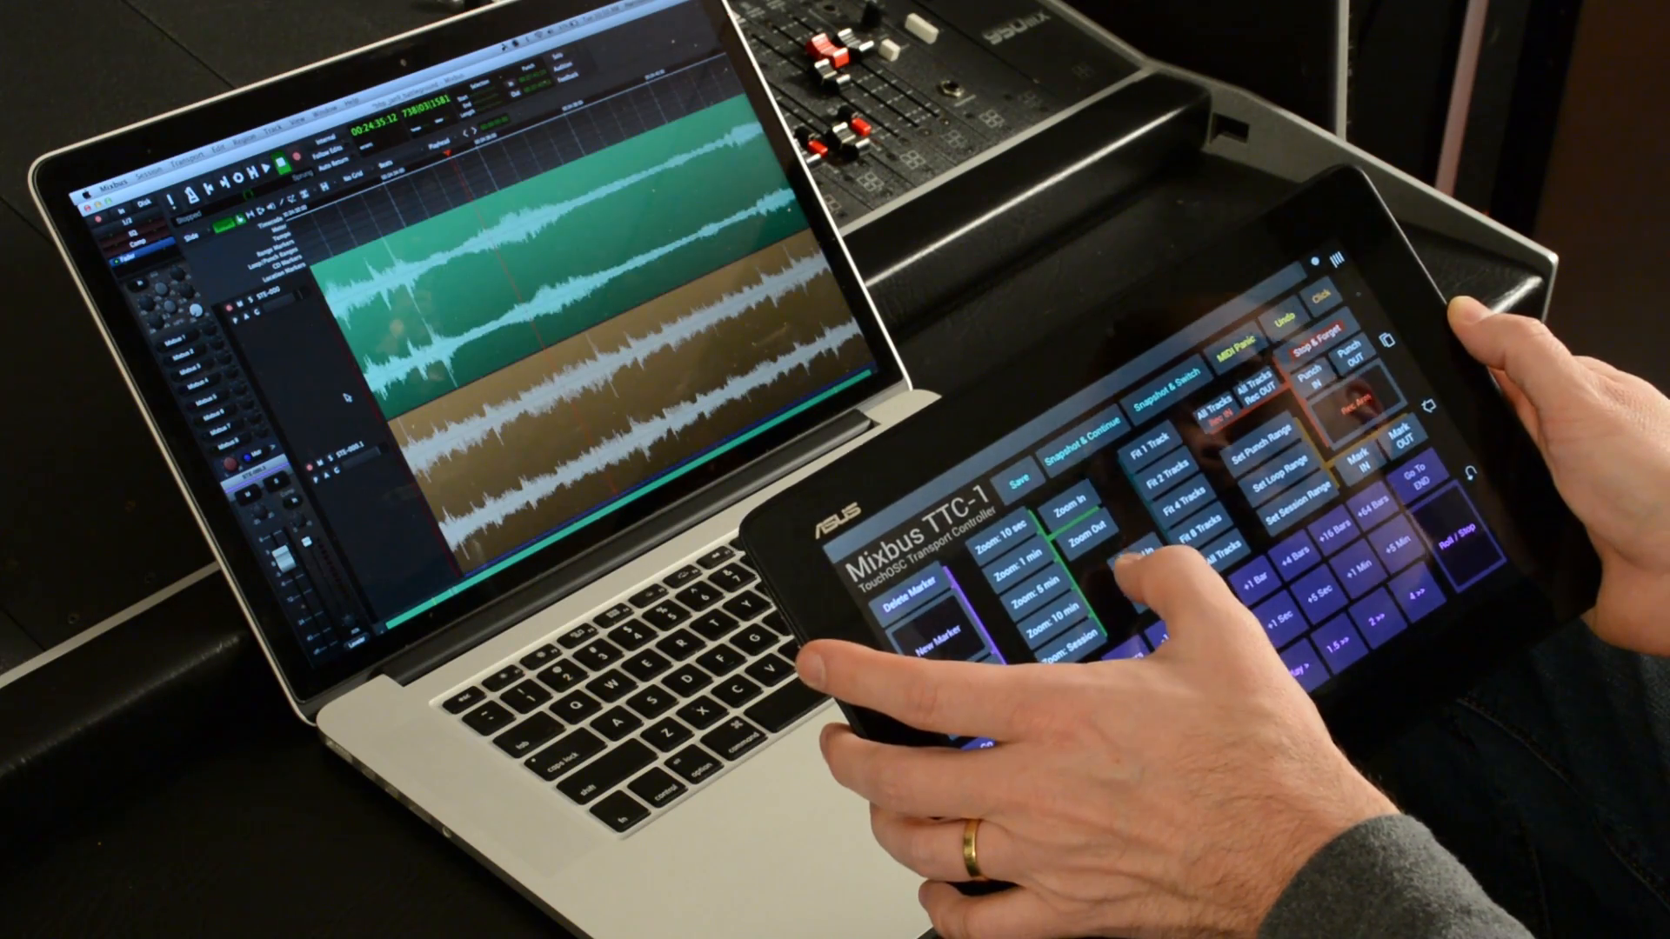
Step: Resize all four tracks to fill the editor window via the TTC-1 Fit Tracks button
{"action": "left_click", "coordinate": [1089, 524]}
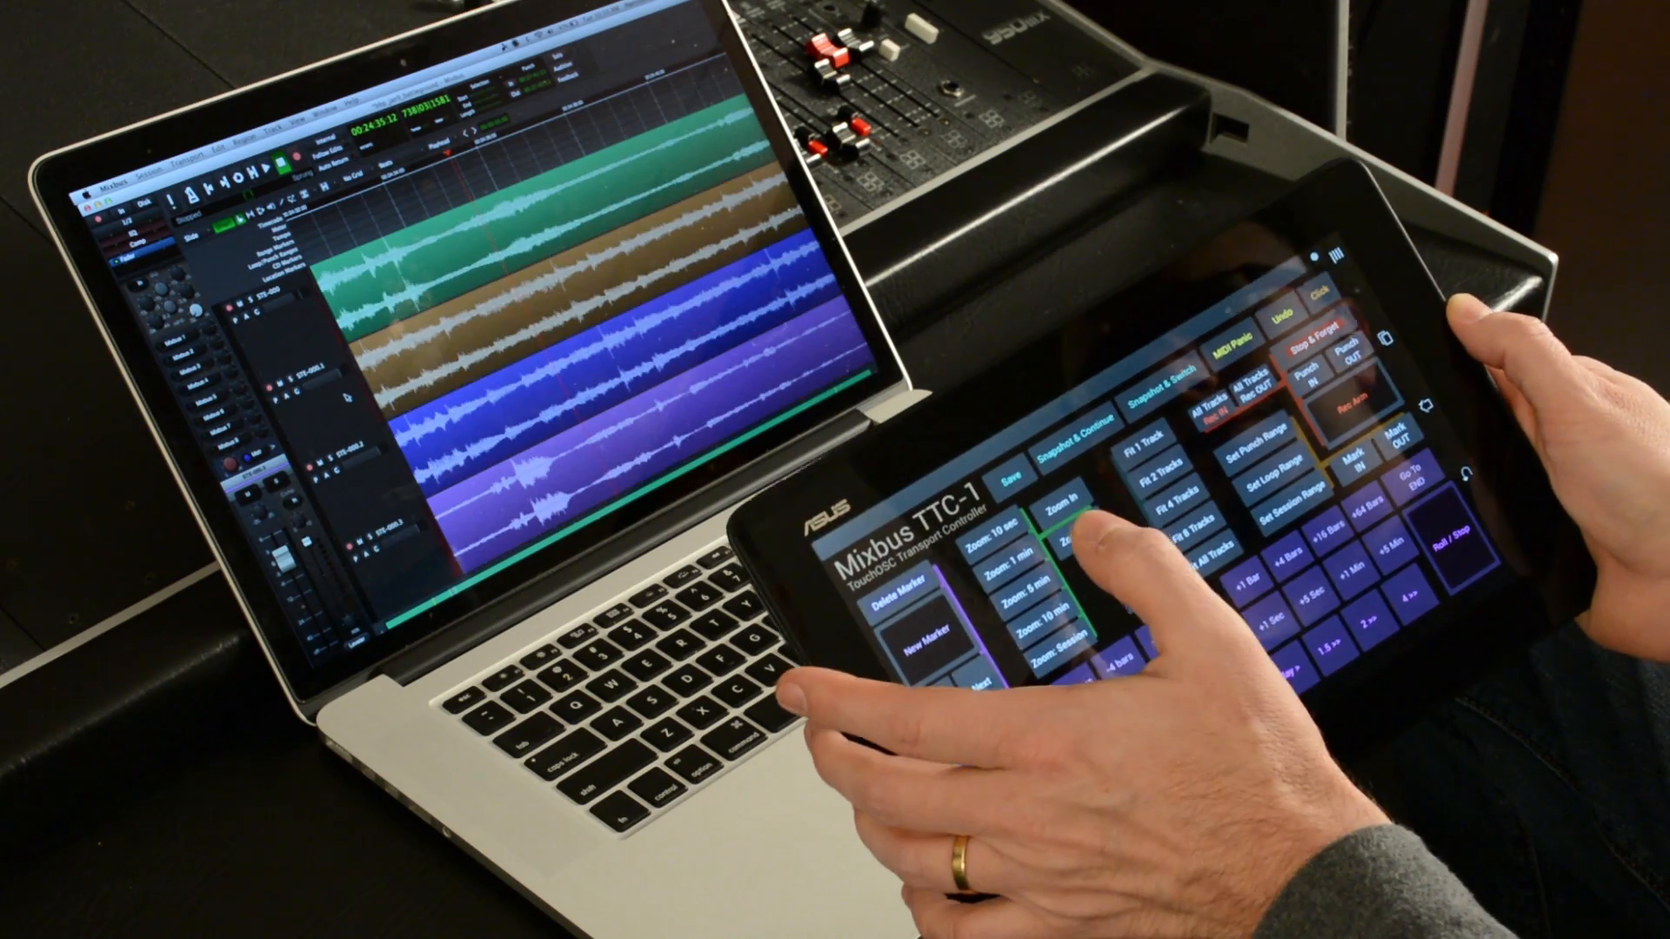